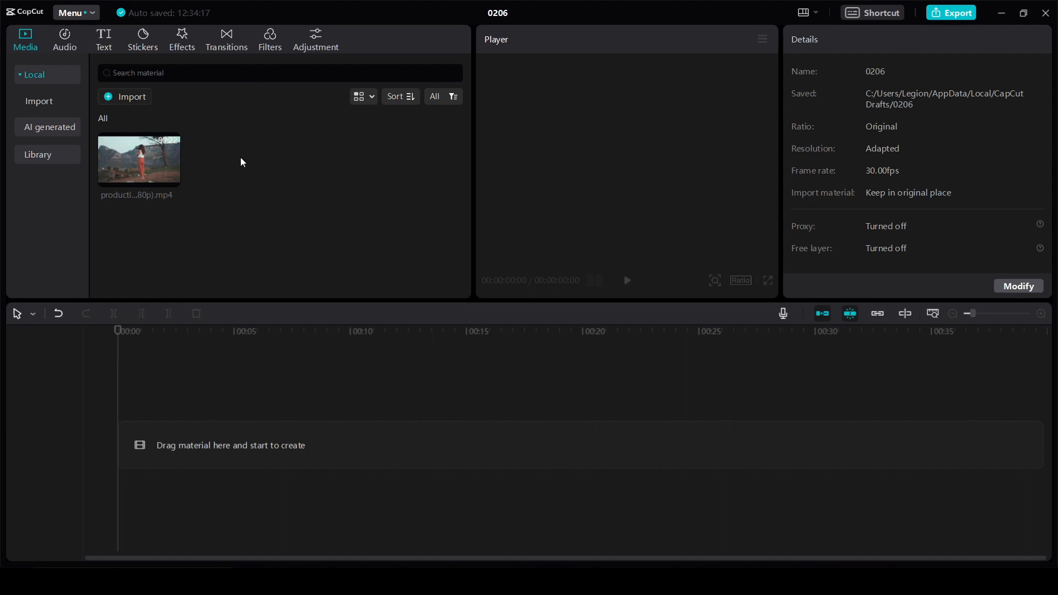
mouse_move(239, 100)
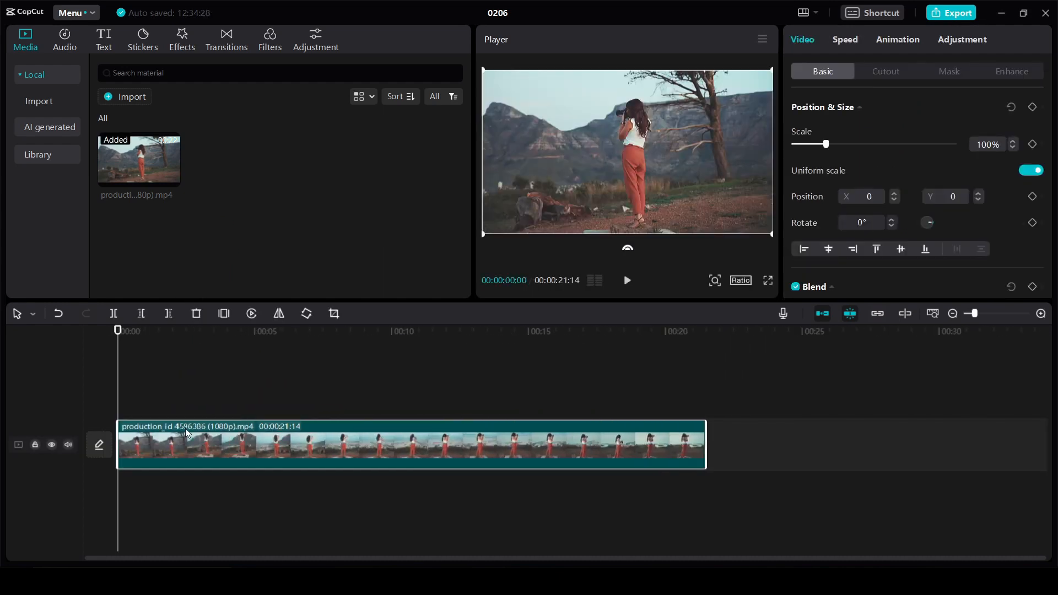
Browse the Lens category of video effects down to the Blur effect.
click(180, 38)
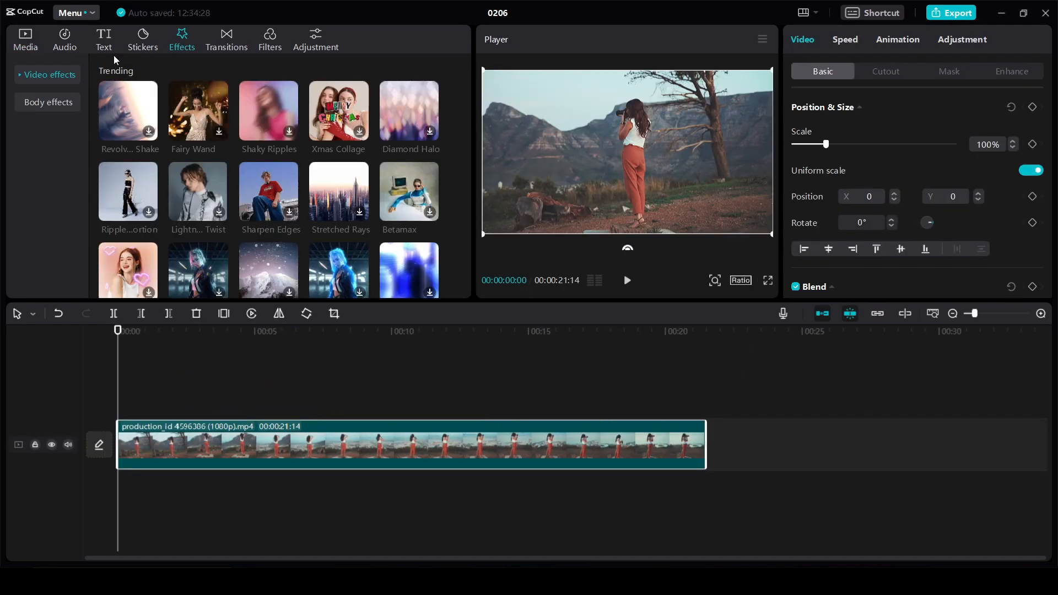
click(49, 73)
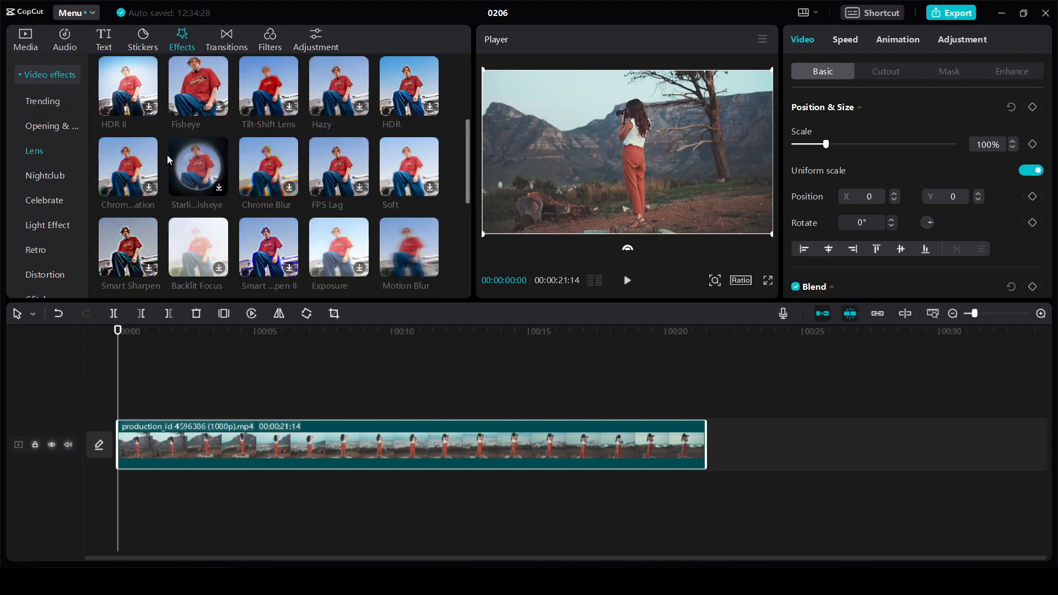
scroll(down, 3)
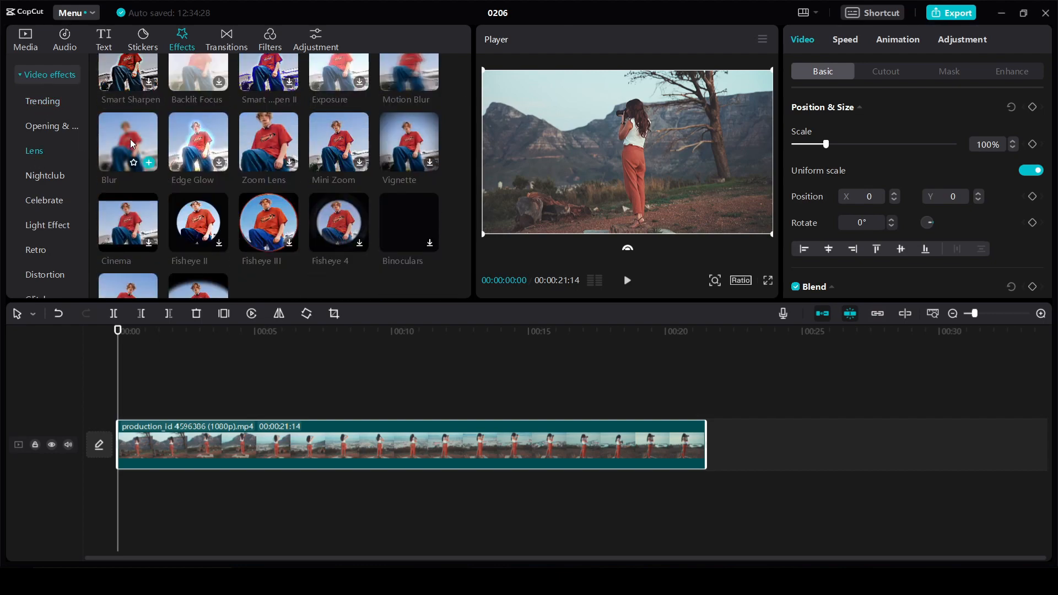
Add the Blur effect over the clip of the woman on the timeline.
click(149, 164)
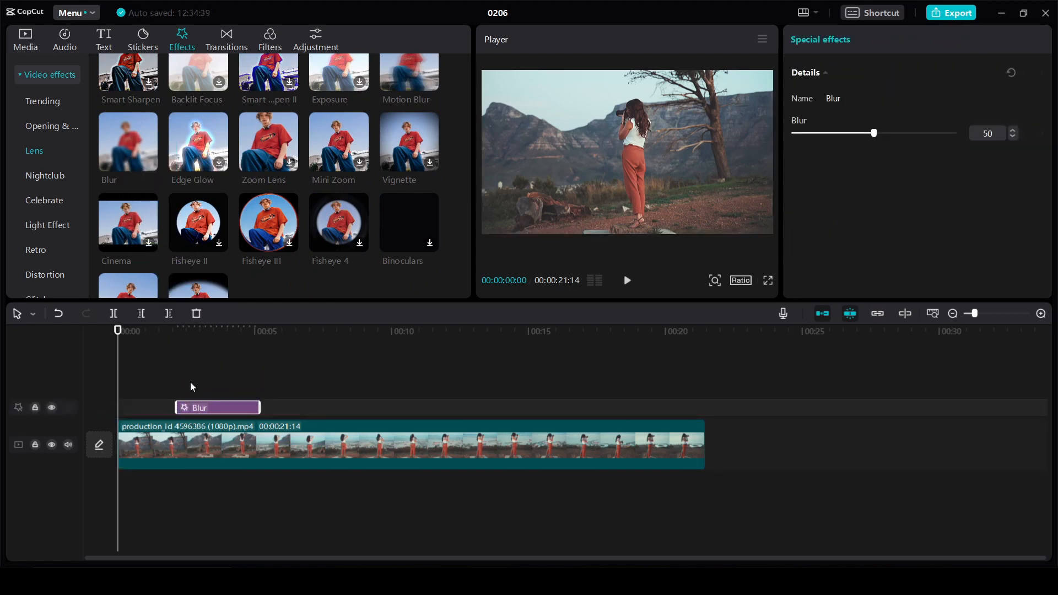
mouse_move(198, 389)
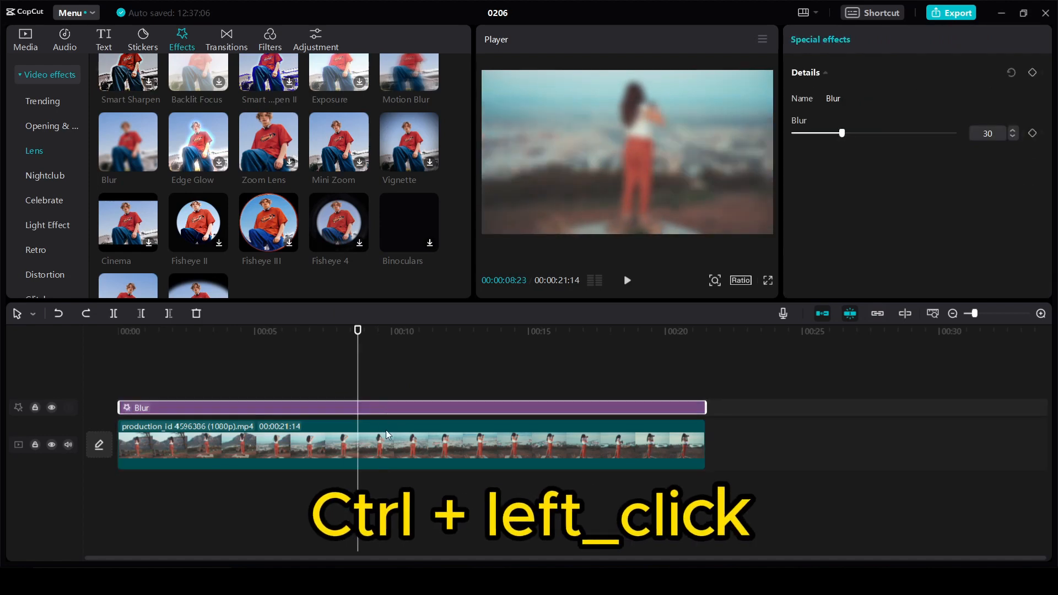
Combine the selected clip and its Blur effect into one compound clip (Alt+G).
click(384, 444)
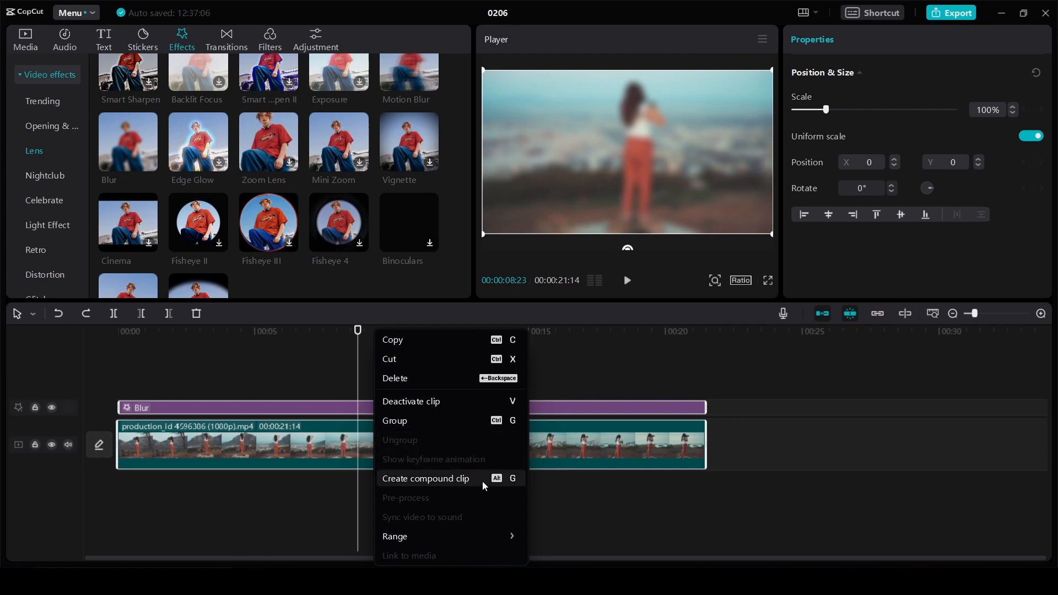
mouse_move(540, 488)
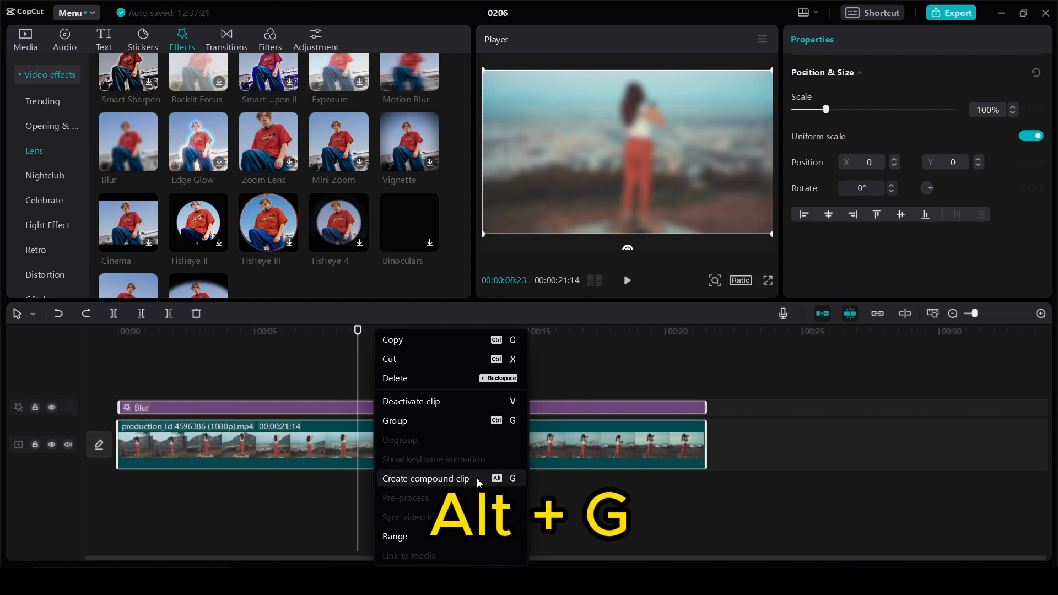
click(426, 478)
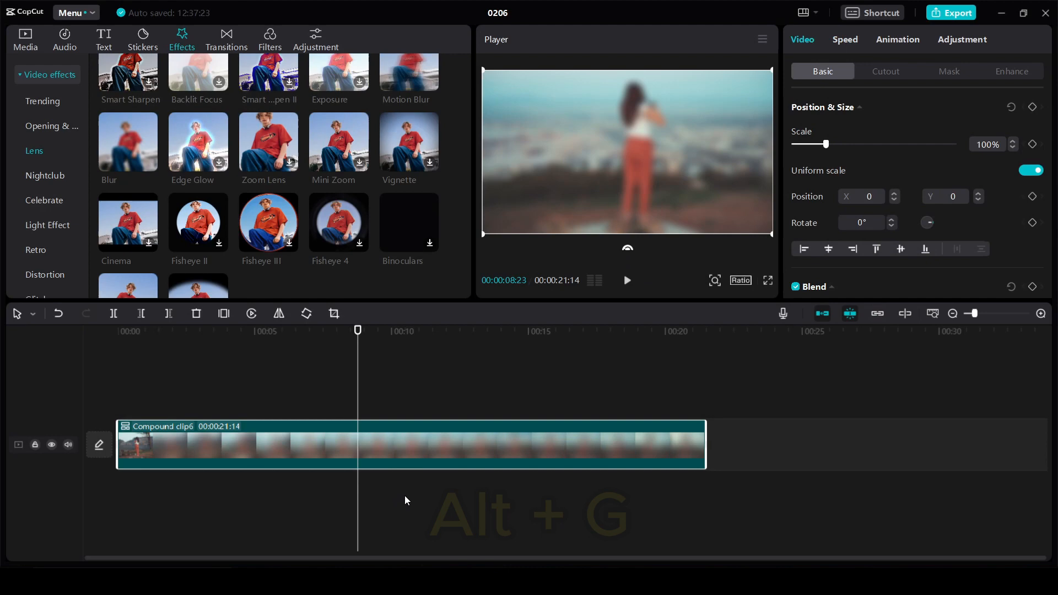
mouse_move(626, 298)
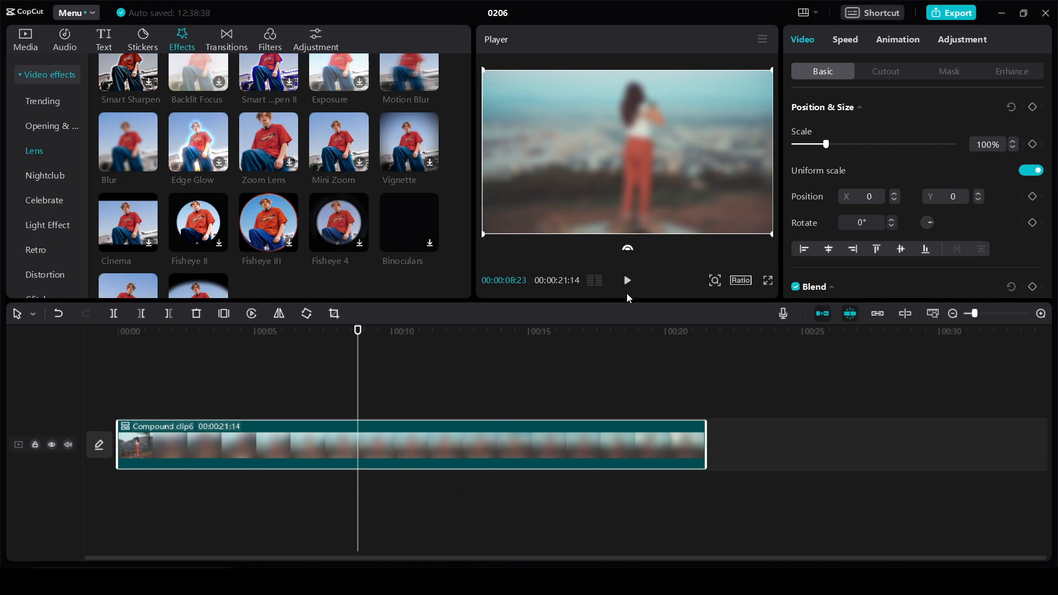
mouse_move(470, 401)
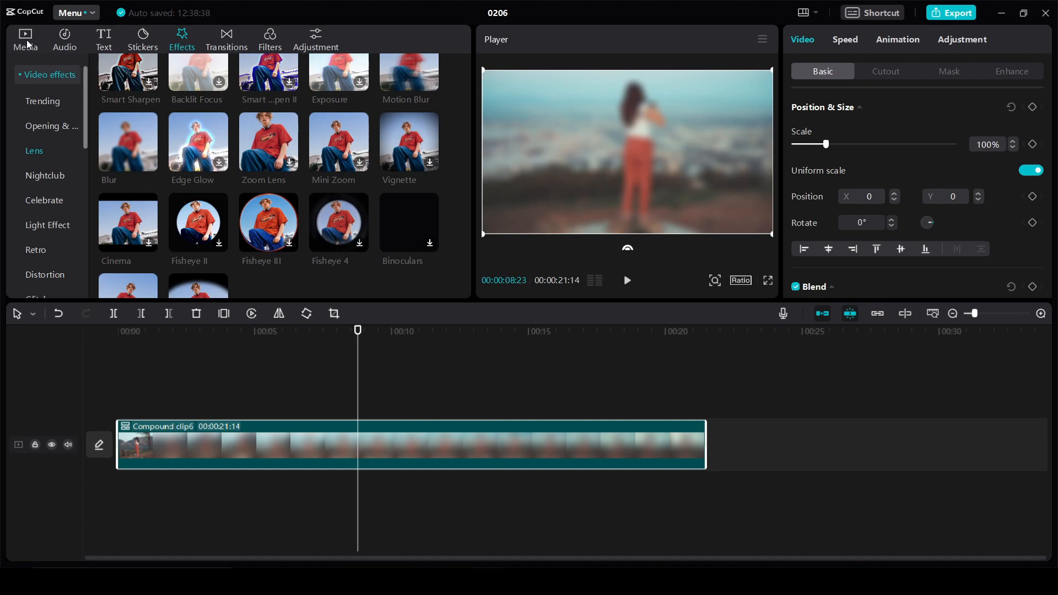
Place the original clip above the compound clip and enable Auto cutout so the woman stays sharp.
click(25, 40)
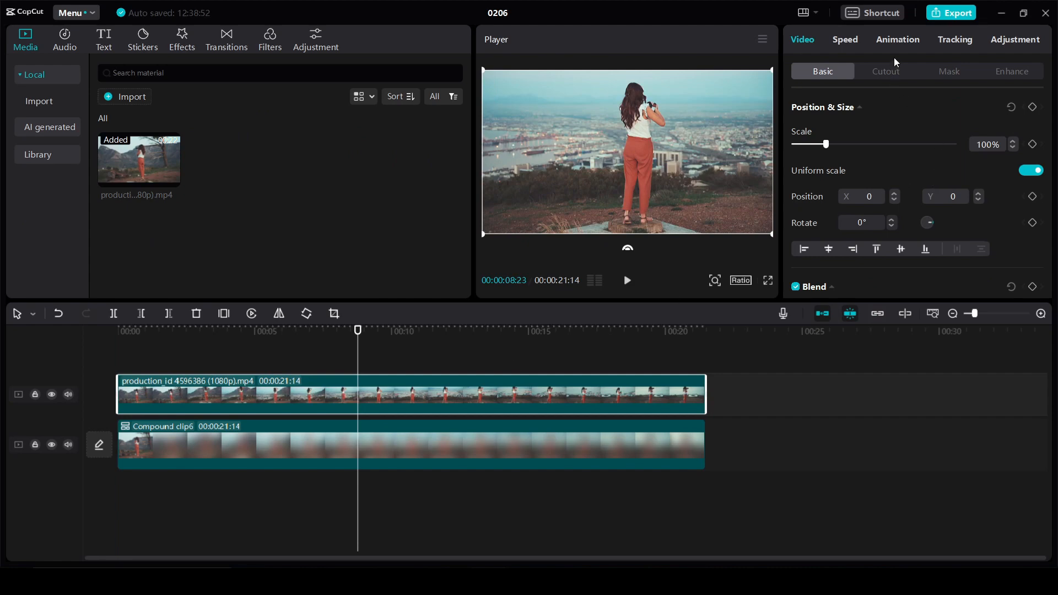
click(885, 70)
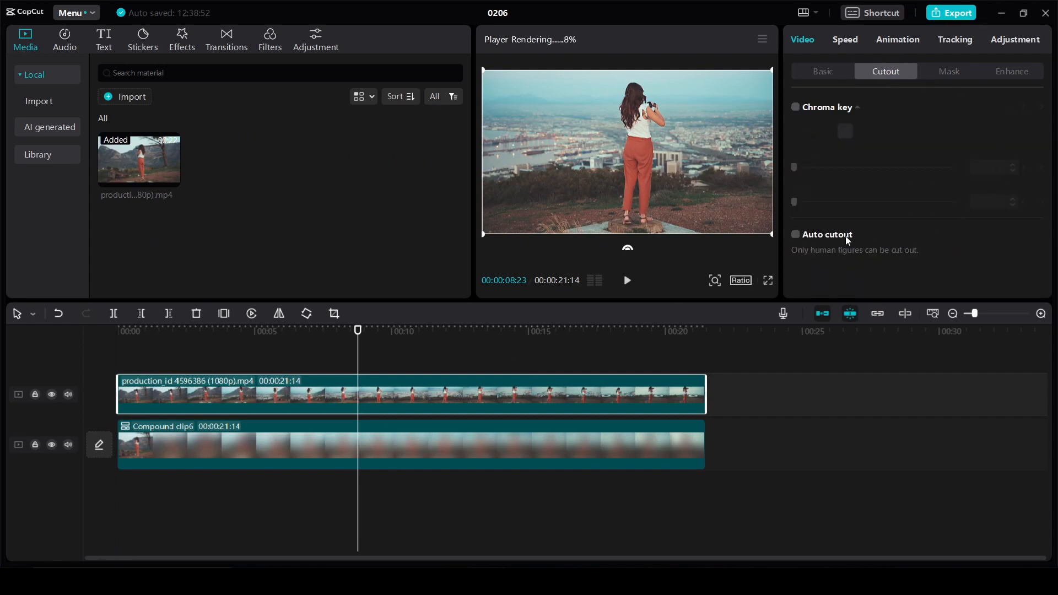
click(794, 233)
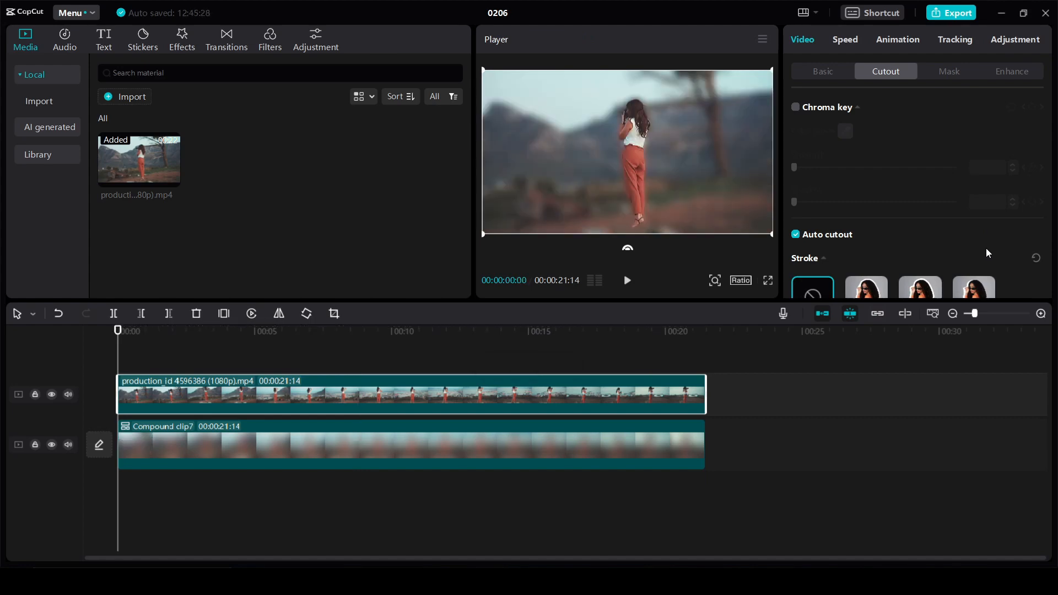
mouse_move(629, 281)
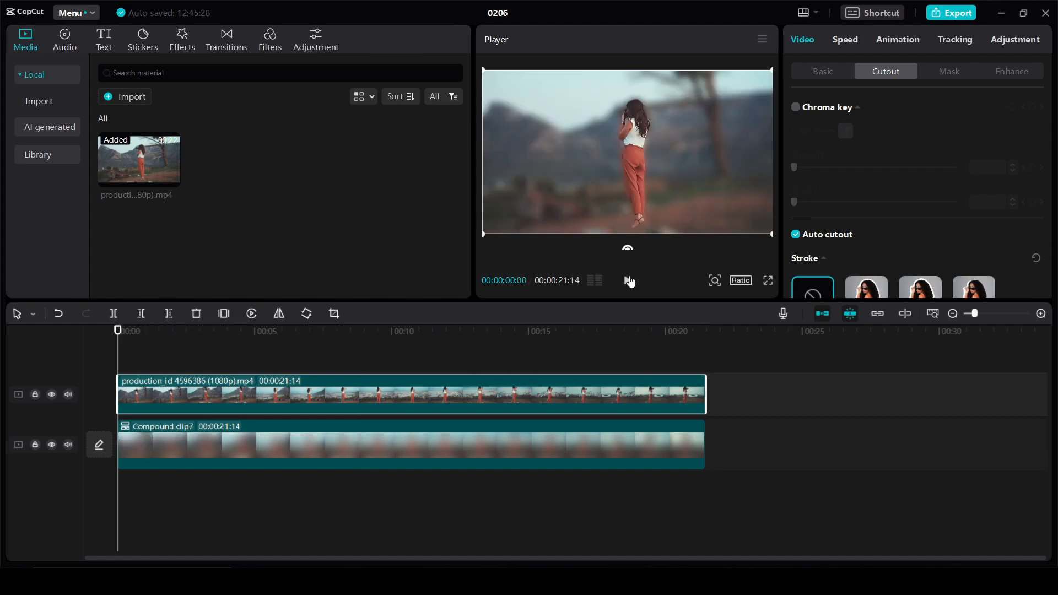
Play the preview showing the sharp woman over the blurred city background.
click(626, 280)
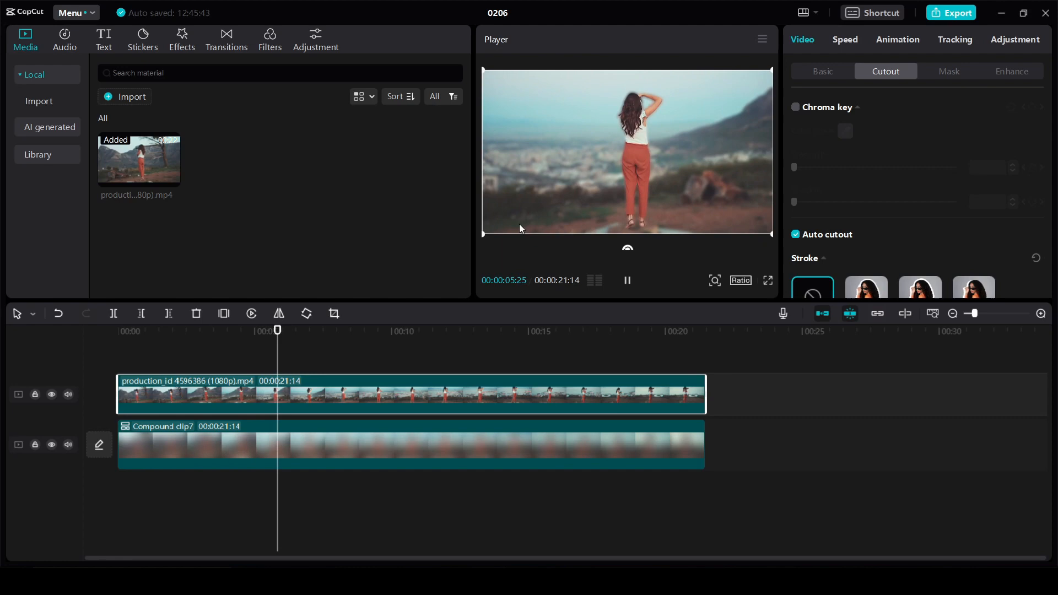
click(332, 331)
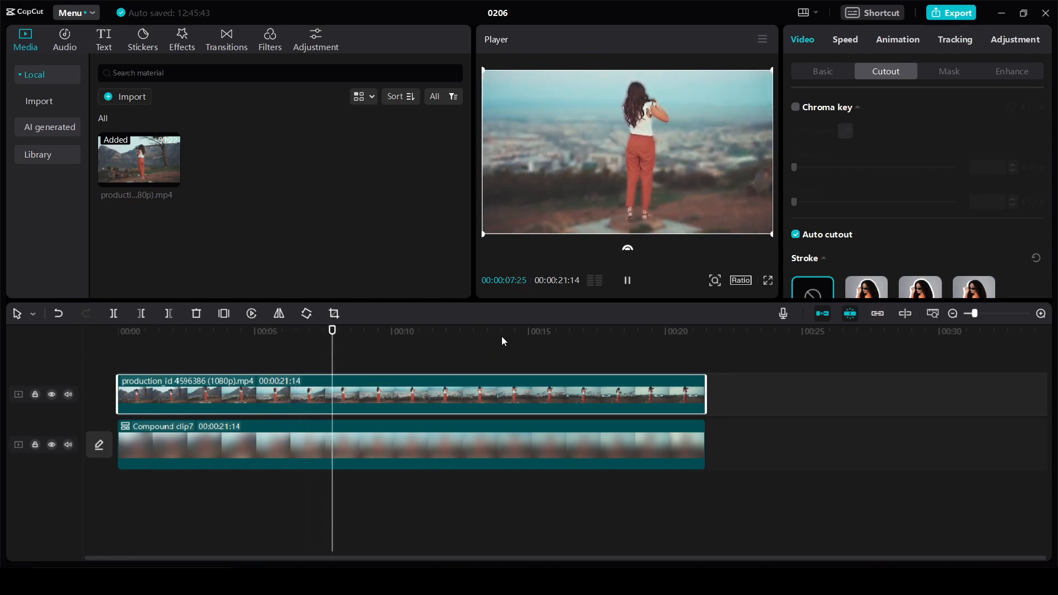